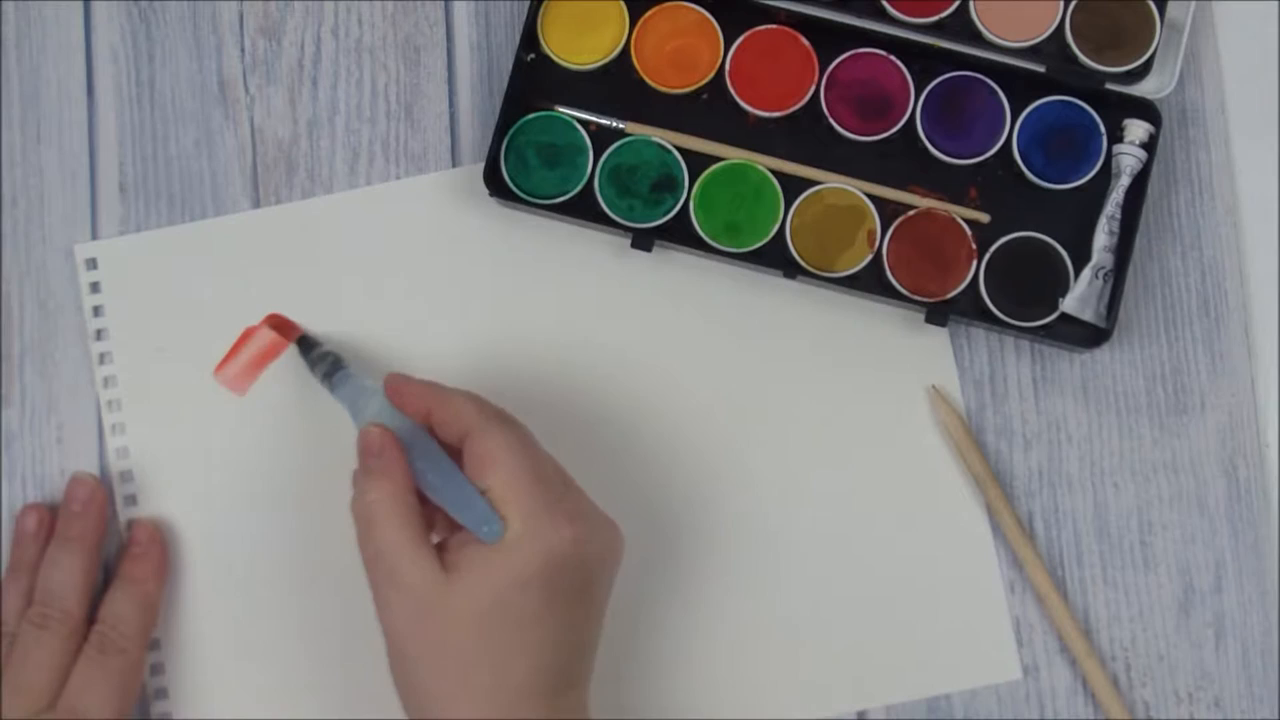
drag(280, 360, 300, 400)
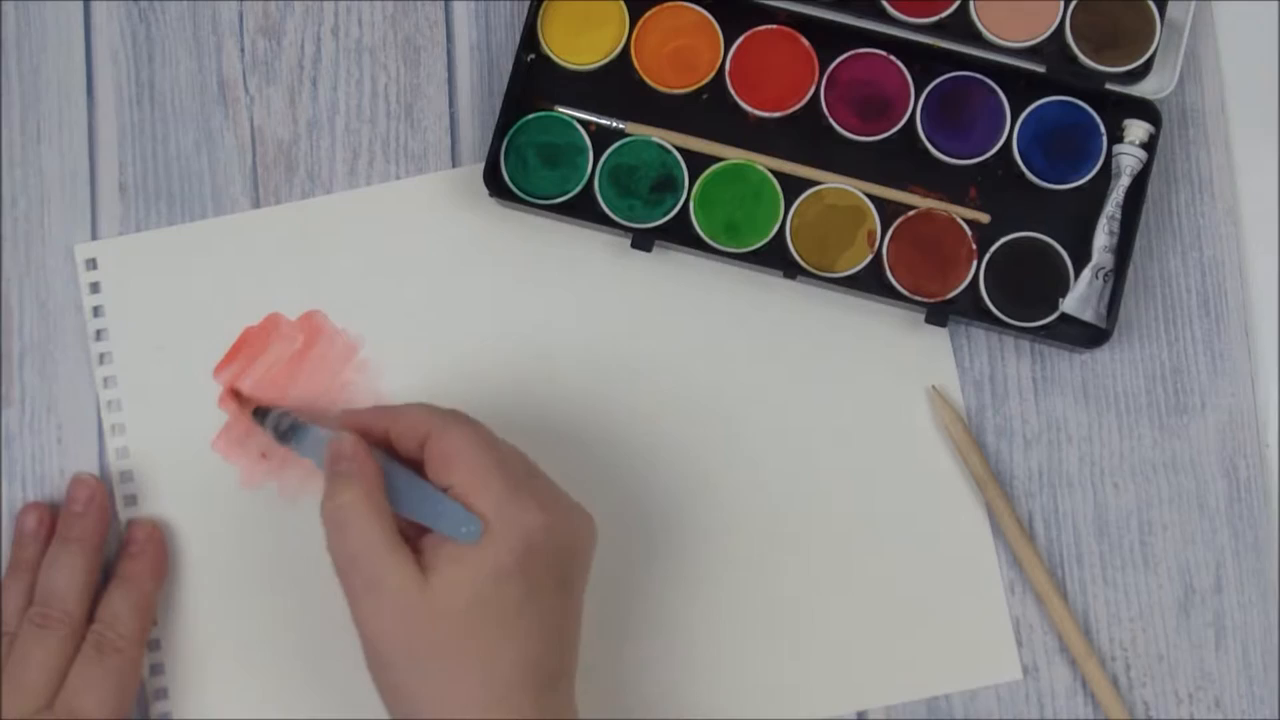